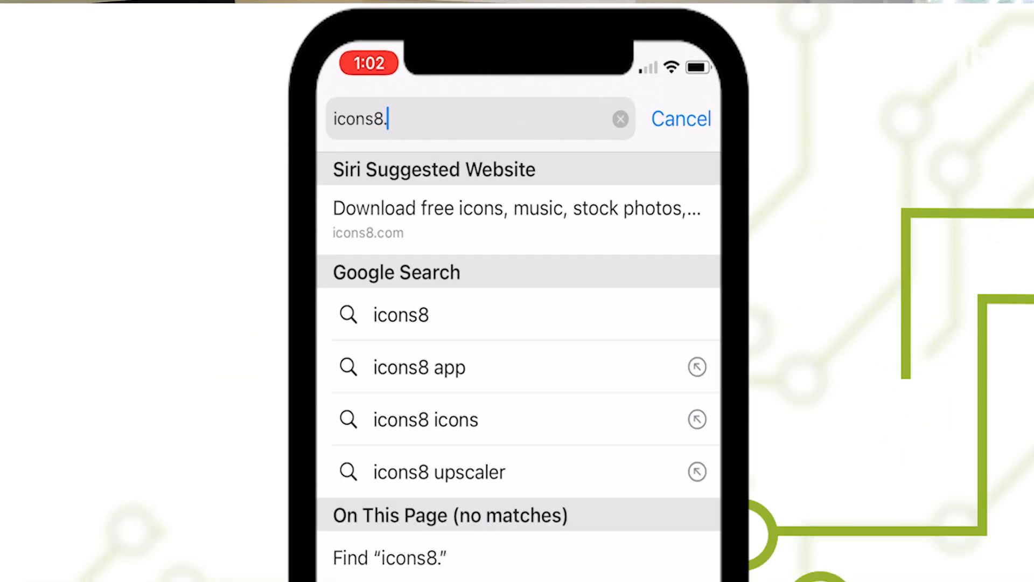
# Go to the suggested icons8.com site from Safari's address bar.
pyautogui.click(519, 220)
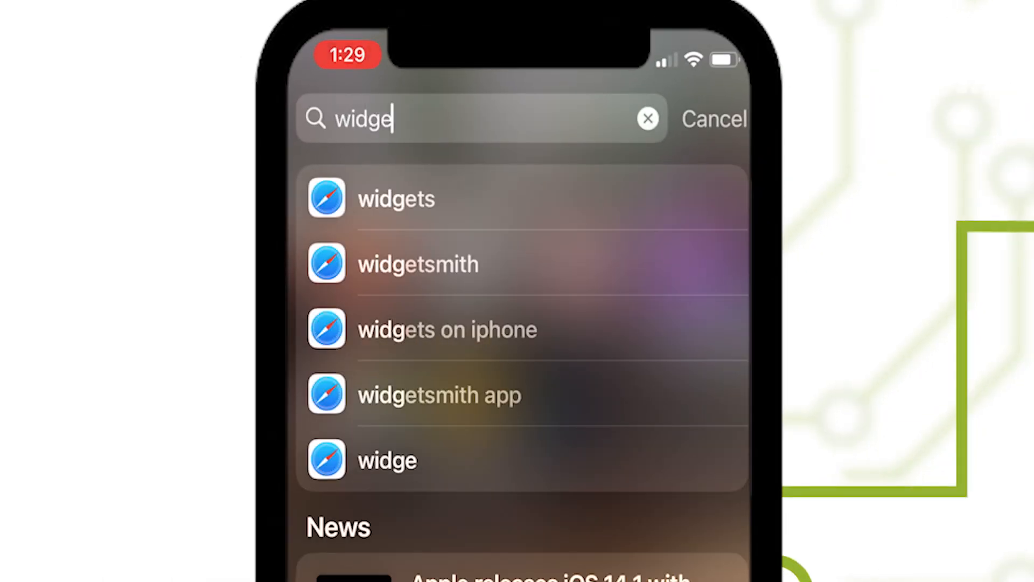
# Pick the widgetsmith suggestion from Spotlight Search results.
pyautogui.click(419, 263)
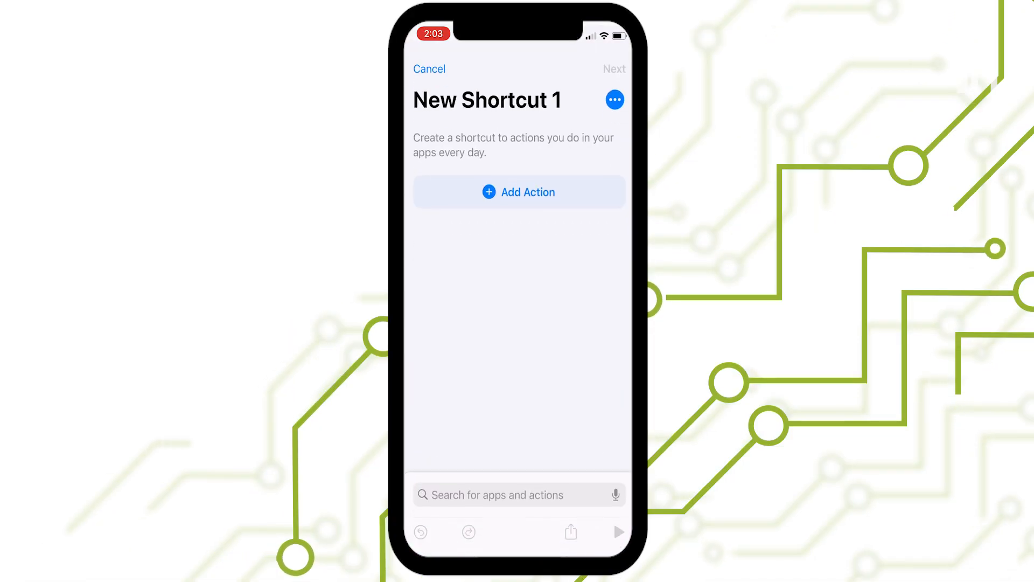
# Add a Scripting Open App action with Music as the app to open.
pyautogui.click(518, 192)
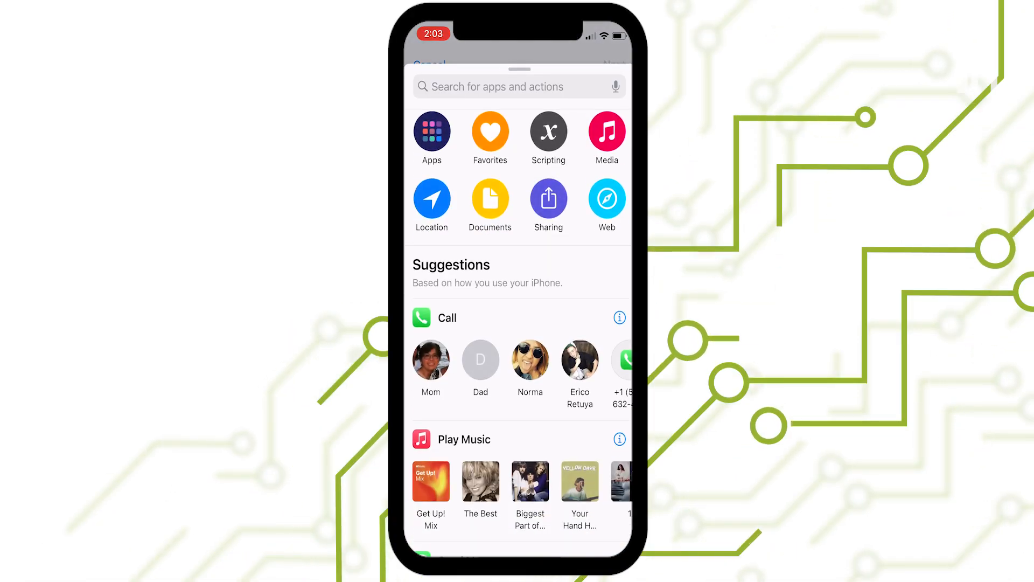
pyautogui.click(547, 132)
pyautogui.write('Mus')
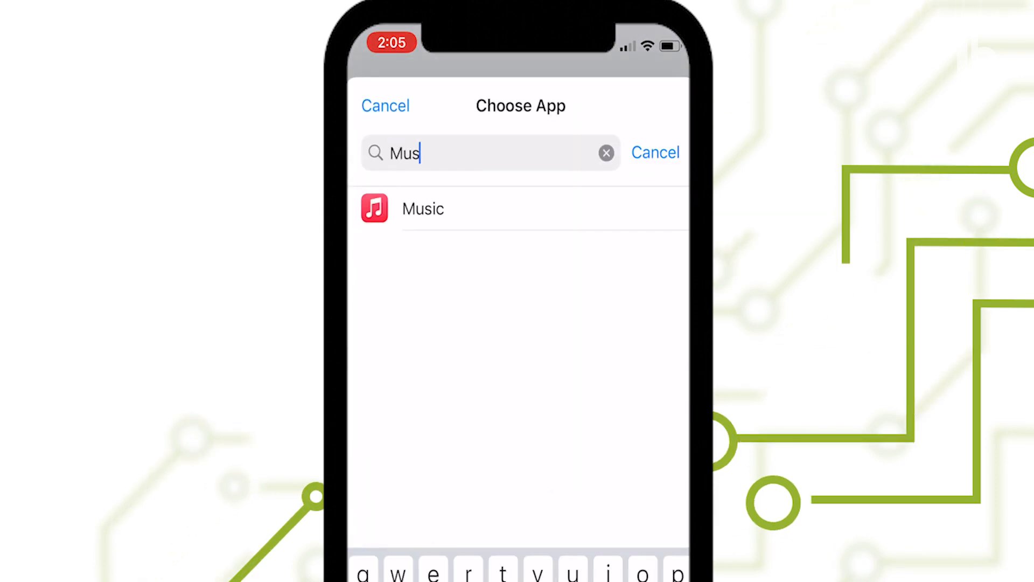
pyautogui.click(386, 106)
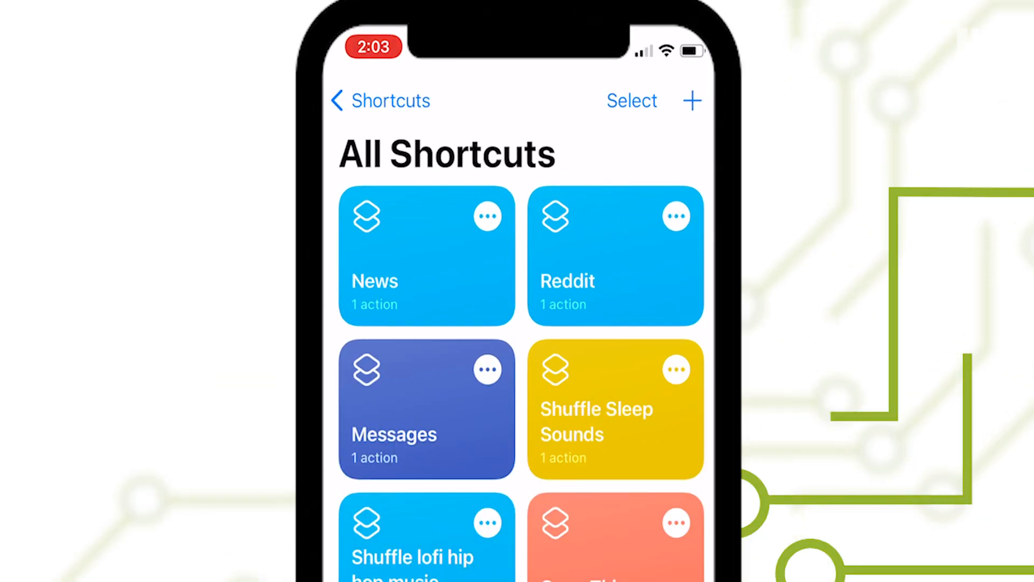
# Start a new shortcut and give it an Open App action that opens VSCO.
pyautogui.click(692, 101)
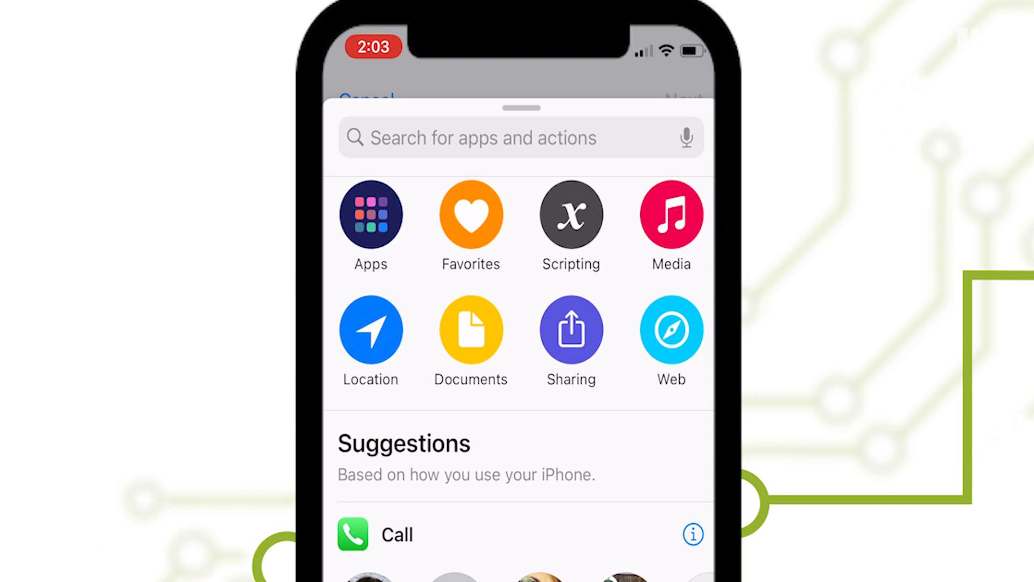
pyautogui.click(571, 215)
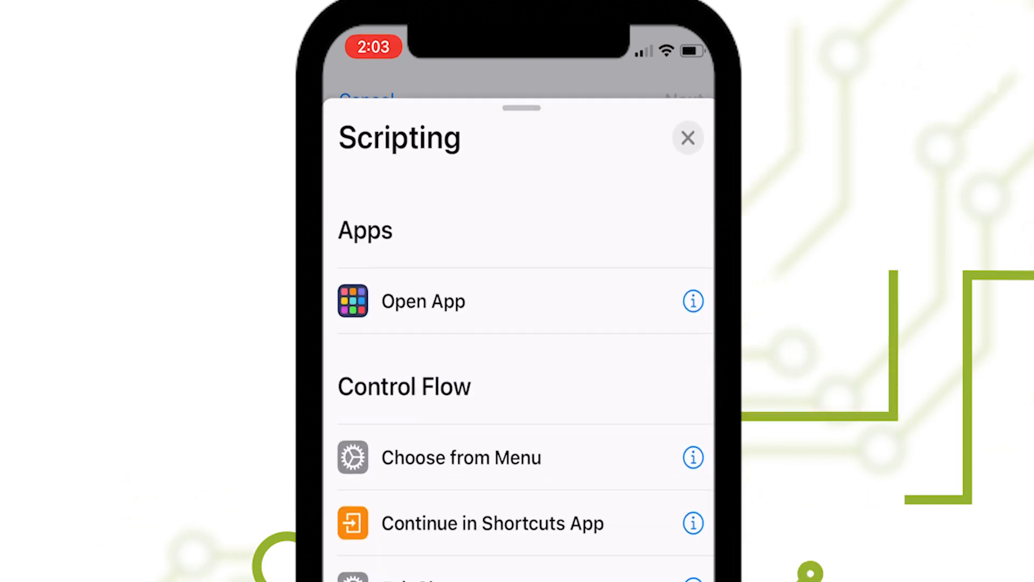
pyautogui.click(423, 301)
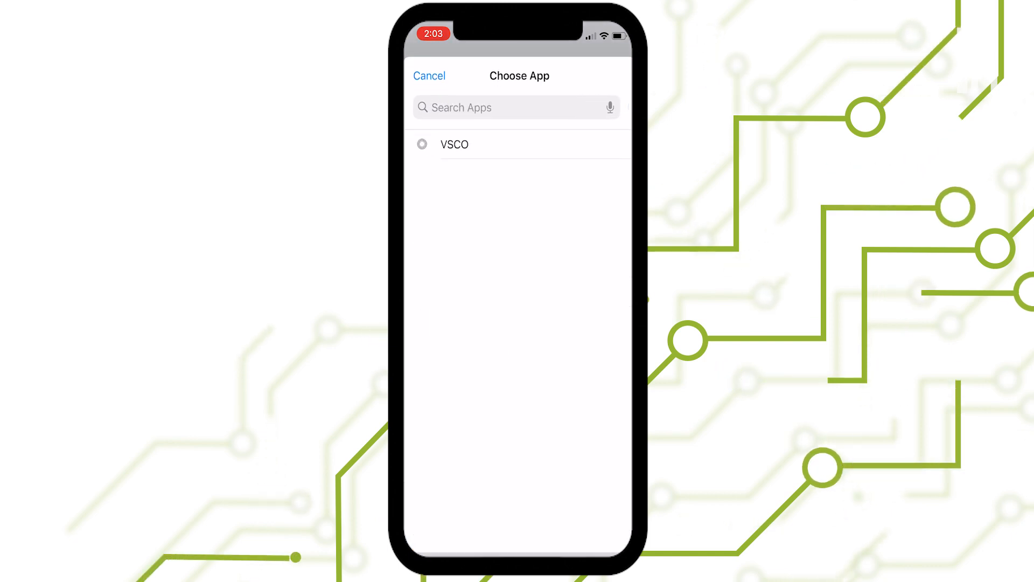
pyautogui.click(453, 144)
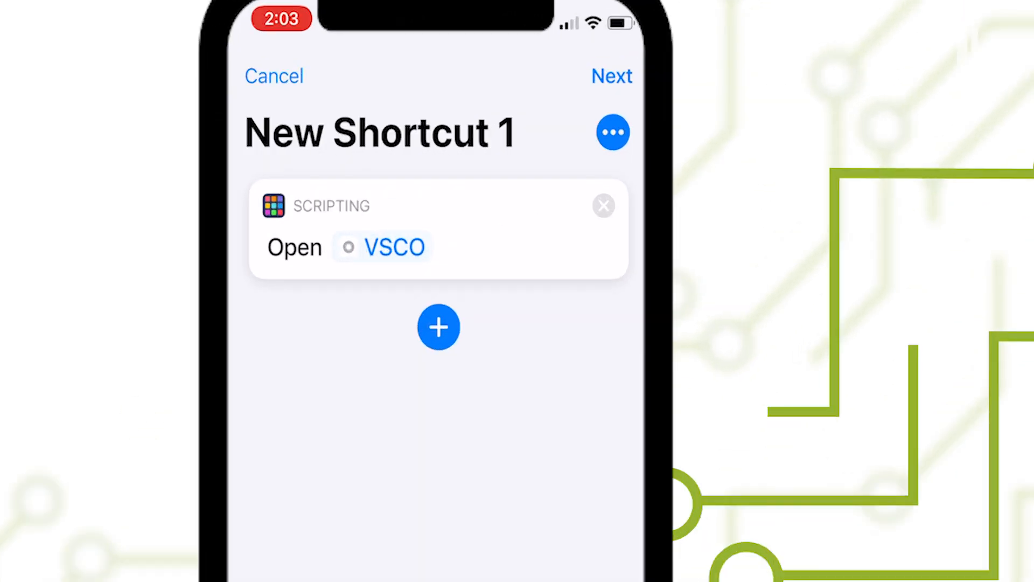
# Name the home screen shortcut VSCO and set the orange star image as its icon.
pyautogui.click(610, 76)
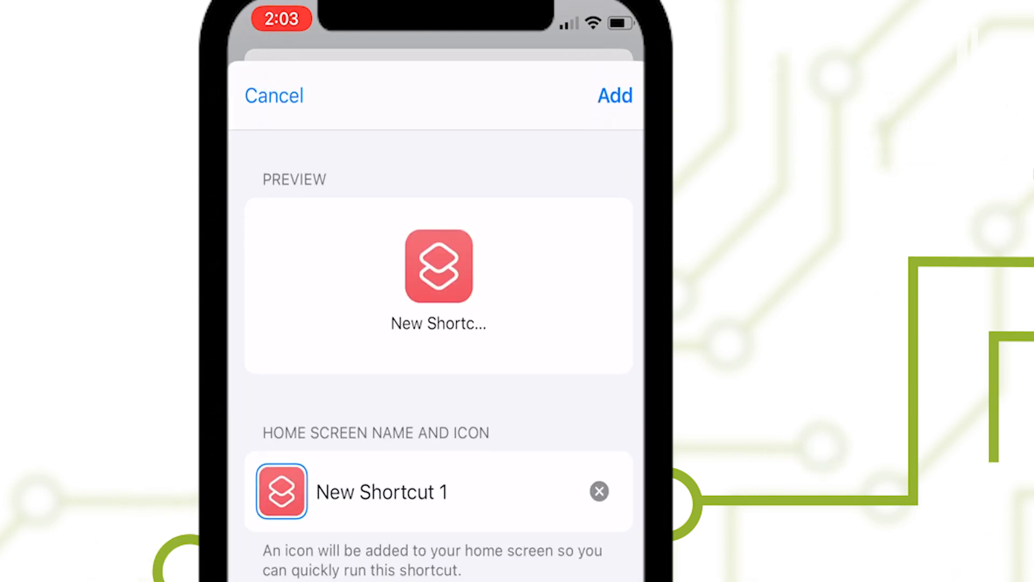
pyautogui.write('VSCO')
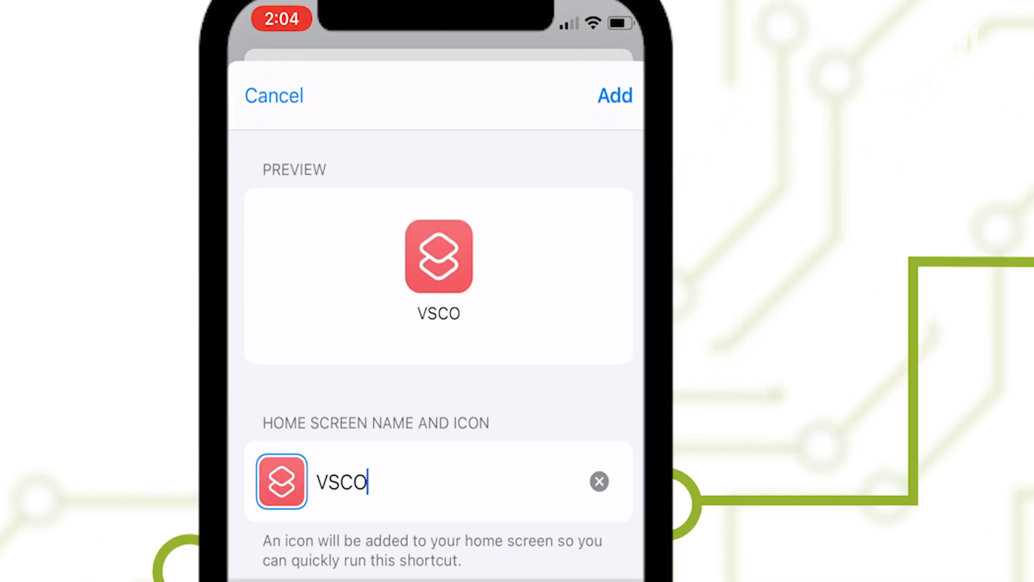
pyautogui.click(280, 481)
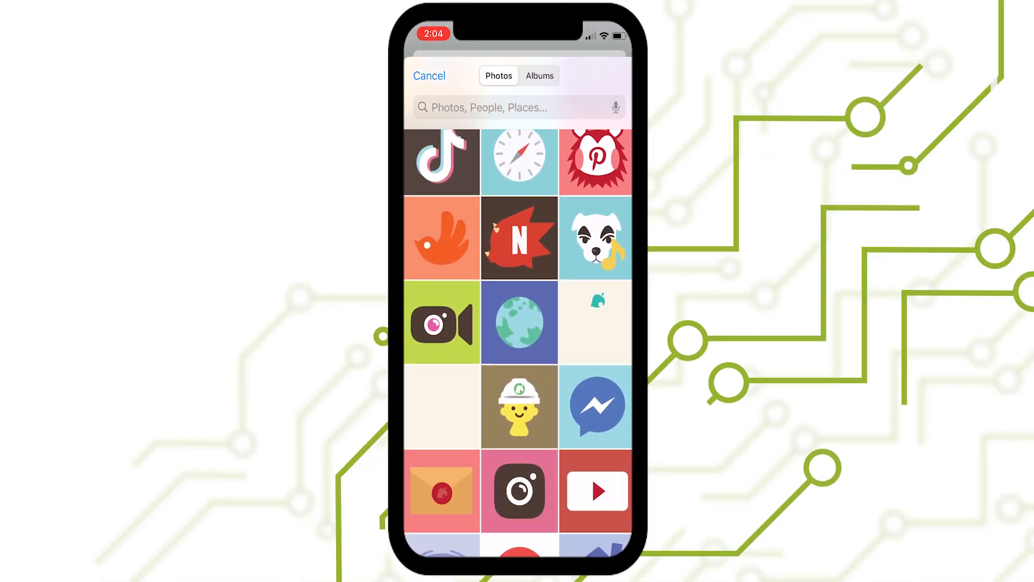
pyautogui.scroll(-3)
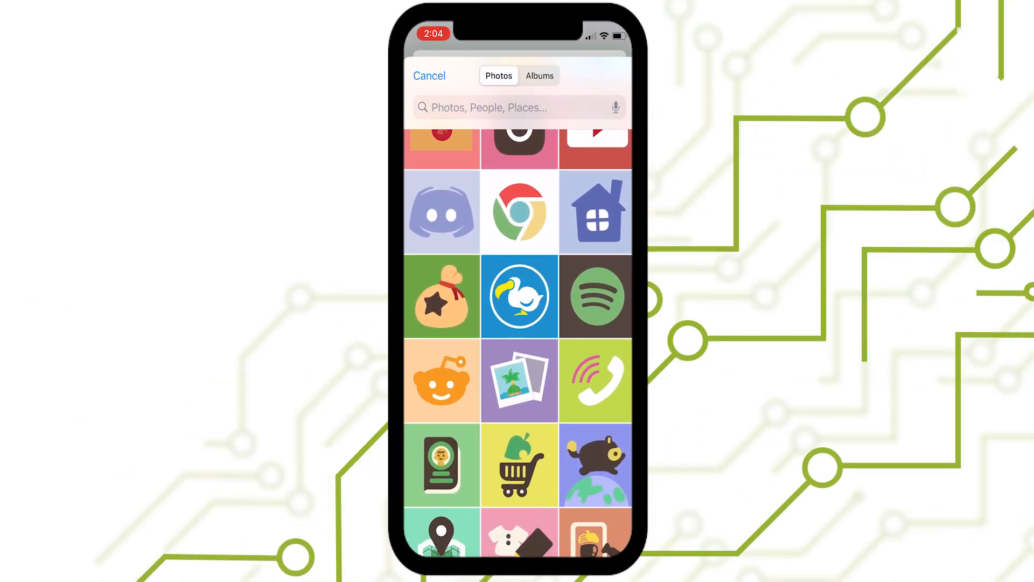
pyautogui.click(519, 381)
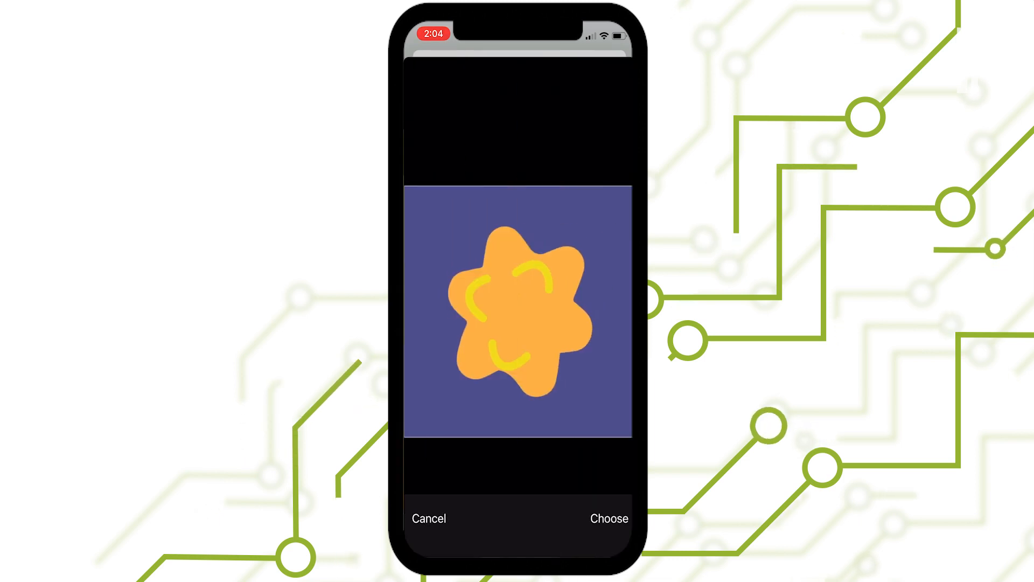
pyautogui.click(608, 519)
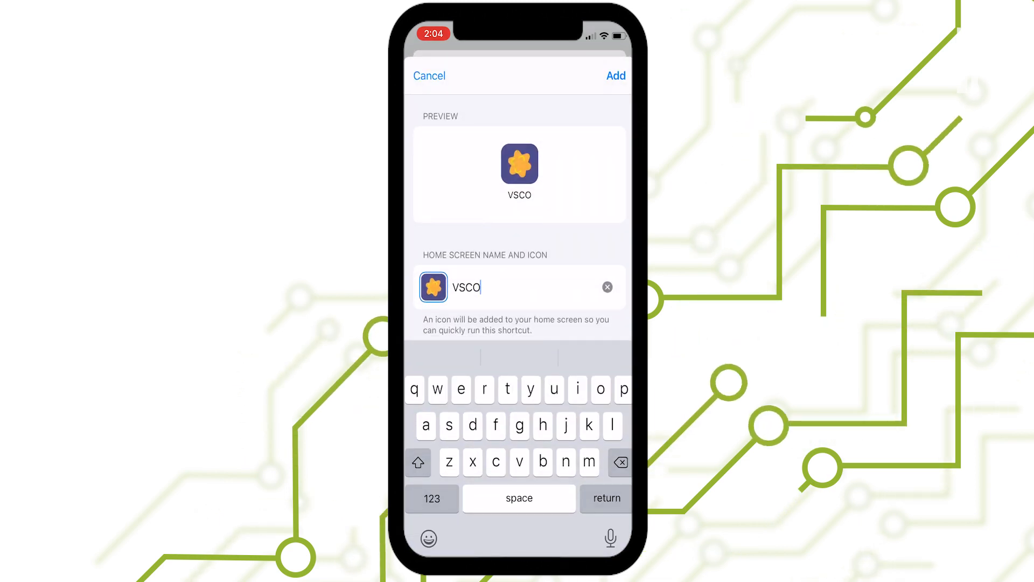
# Add the VSCO shortcut to the home screen and start removing Safari.
pyautogui.click(616, 76)
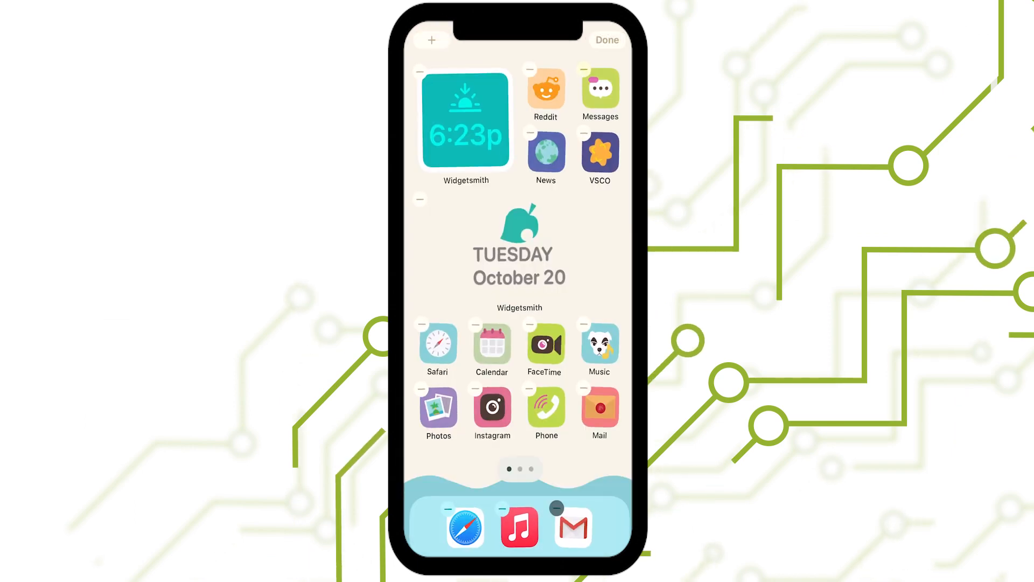
pyautogui.click(420, 326)
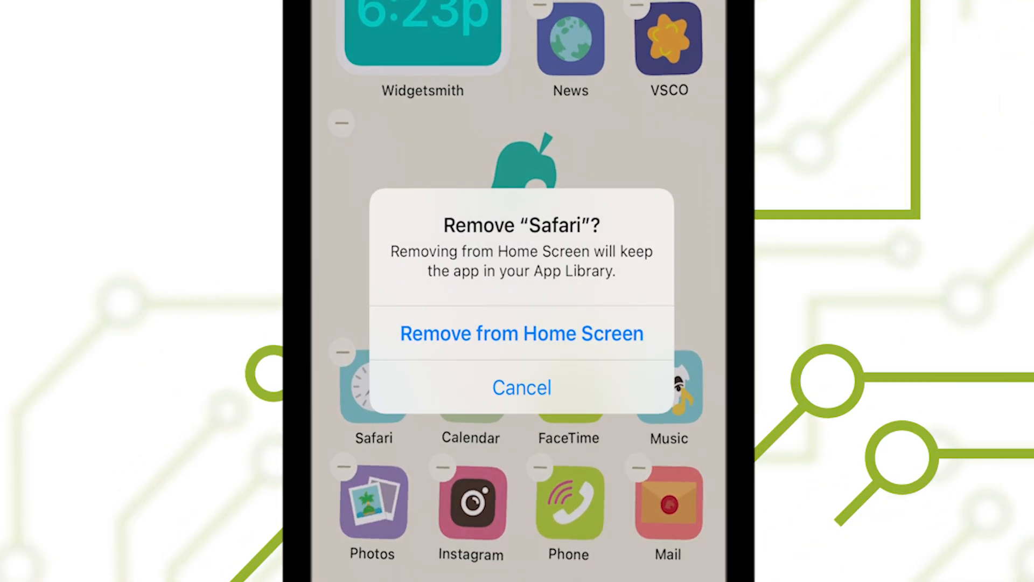